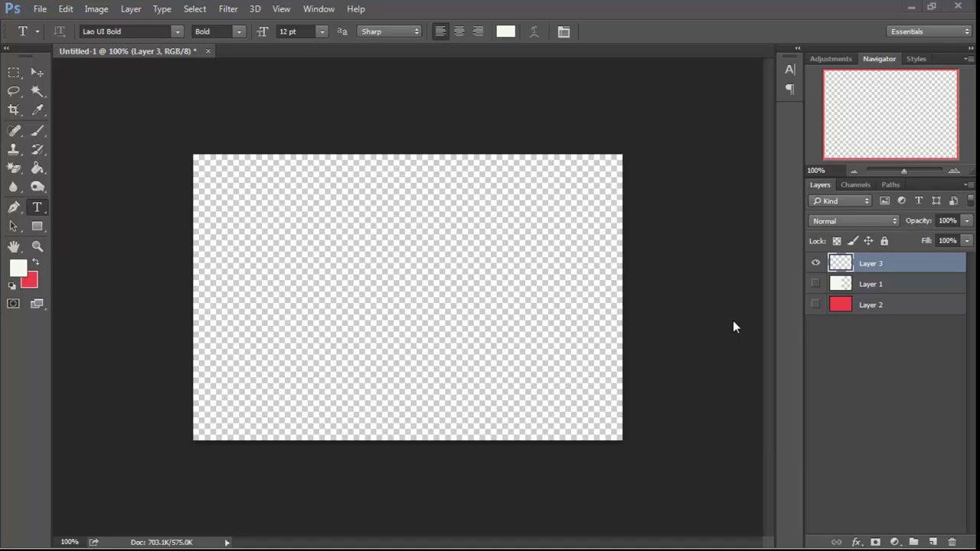
pyautogui.moveTo(731, 316)
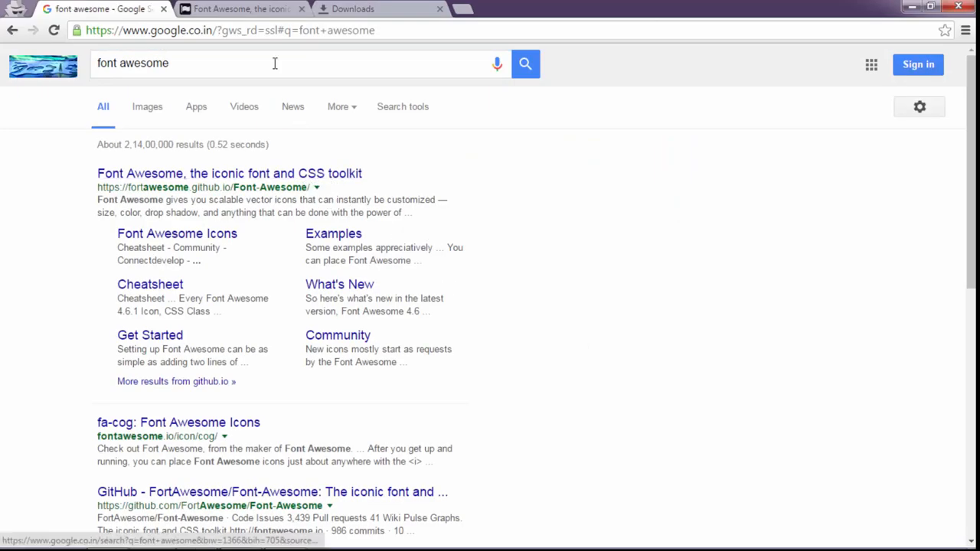
# Step: Download the Font Awesome 4.6.1 package from its site, skipping the promotion, and open the zip
pyautogui.click(229, 173)
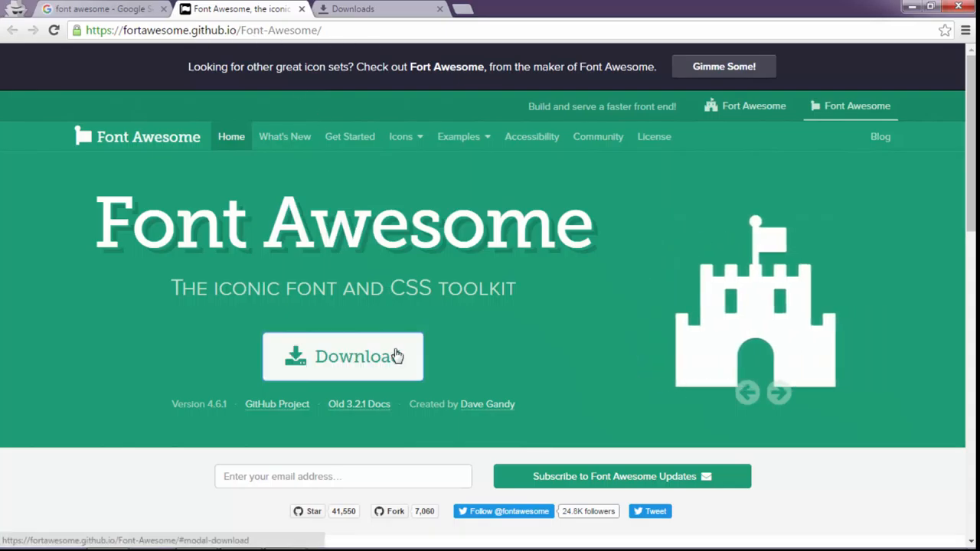
pyautogui.click(343, 356)
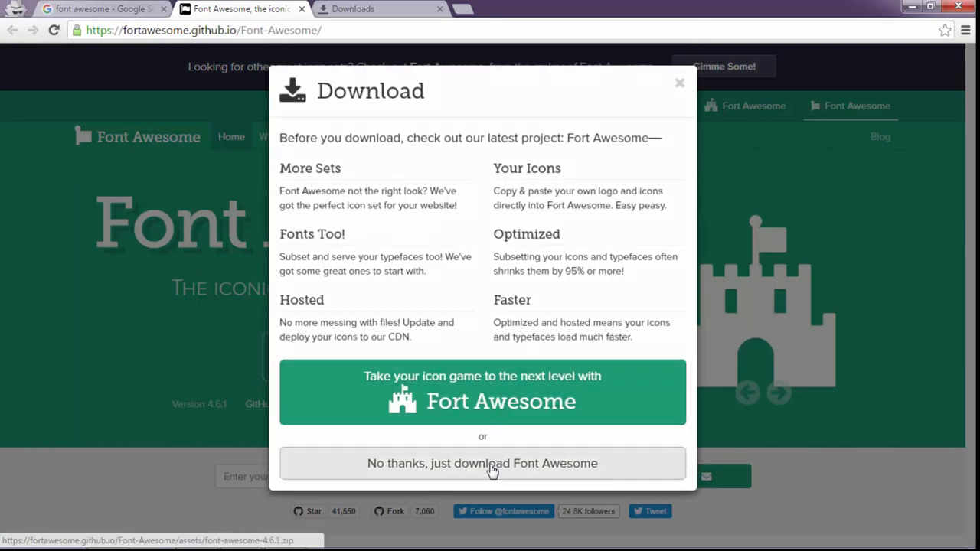
pyautogui.click(481, 463)
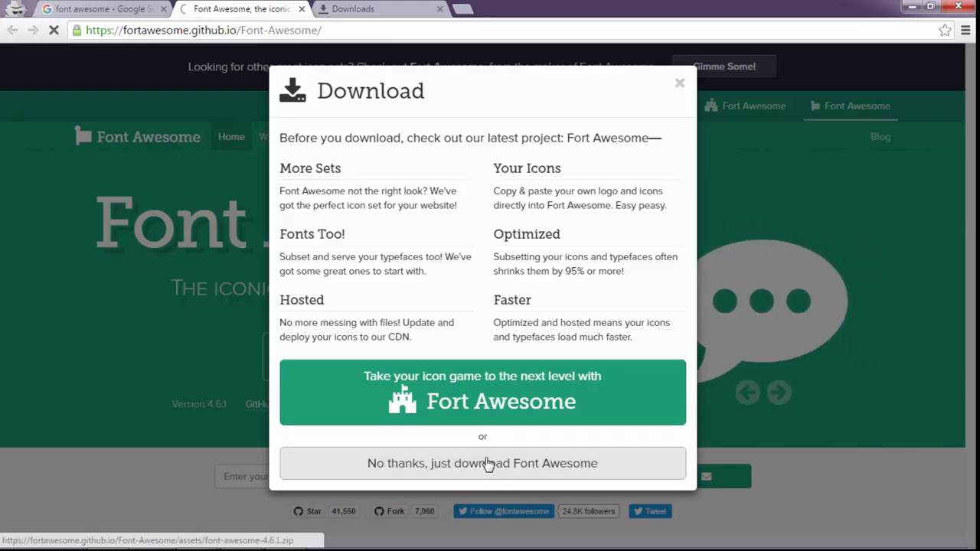
pyautogui.click(481, 463)
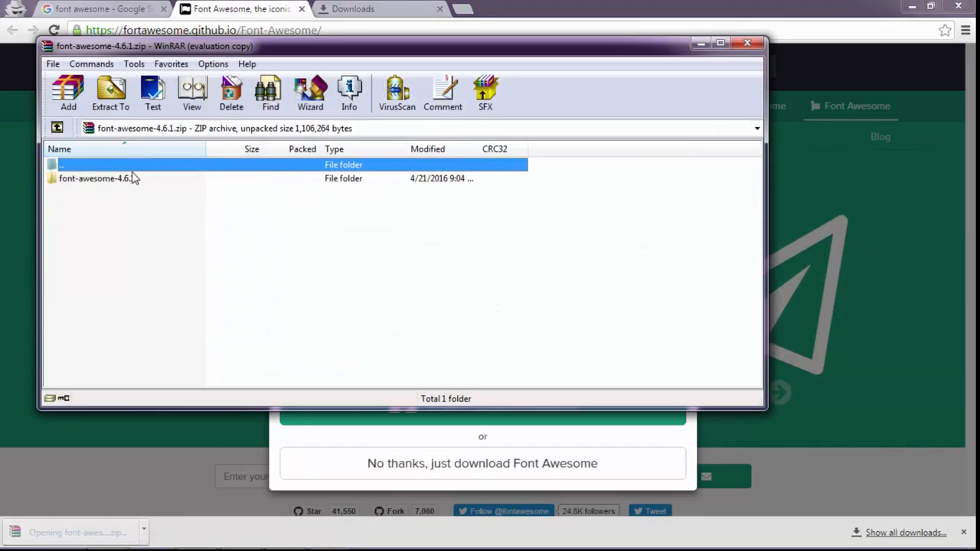
# Step: Browse into font-awesome-4.6.1/fonts to view the font files, then close WinRAR
pyautogui.doubleClick(94, 178)
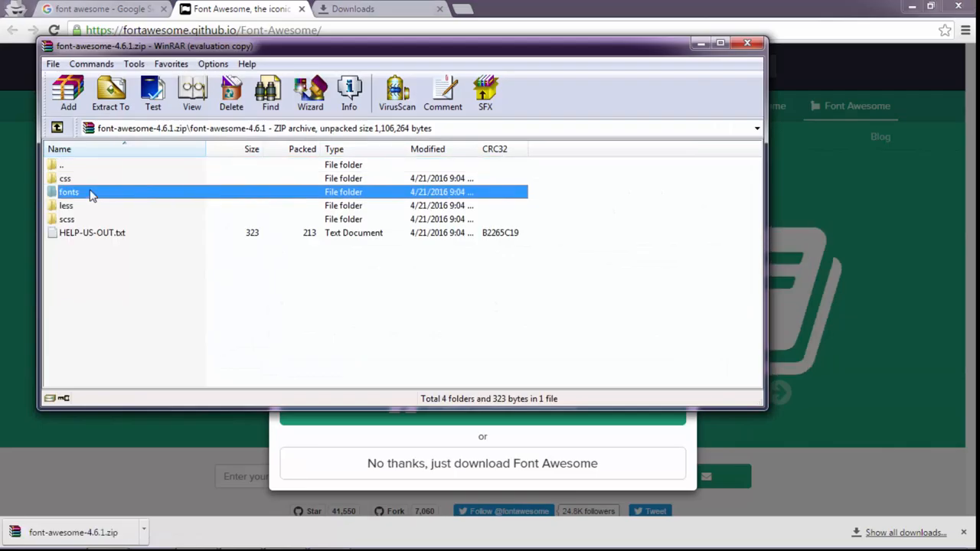
pyautogui.doubleClick(69, 192)
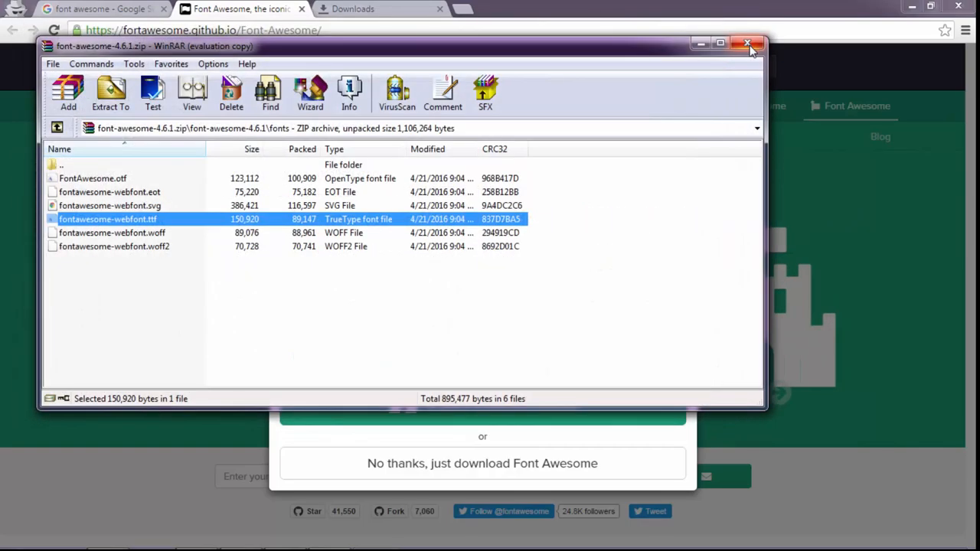
pyautogui.click(748, 43)
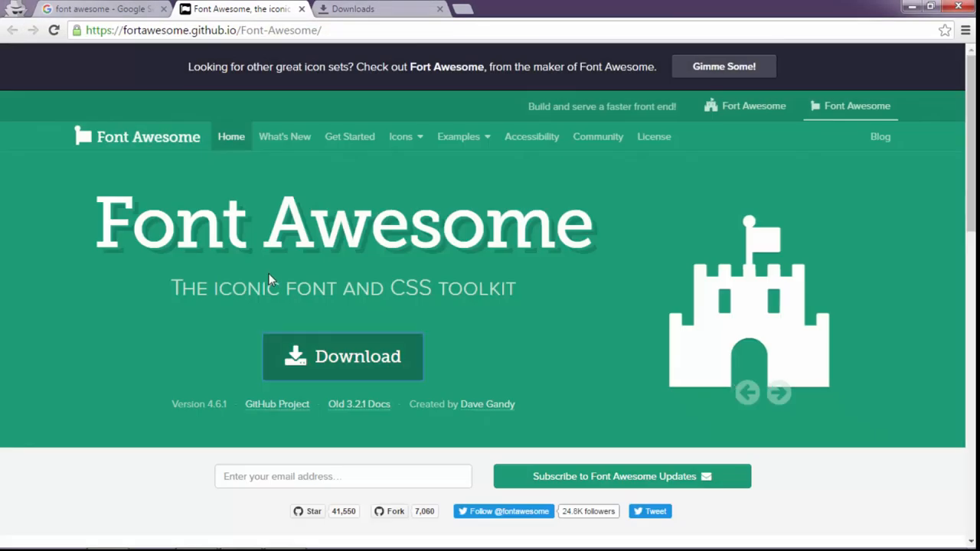
# Step: Open the Font Awesome cheatsheet and scroll to the fa-android and fa-apple entries
pyautogui.scroll(-3)
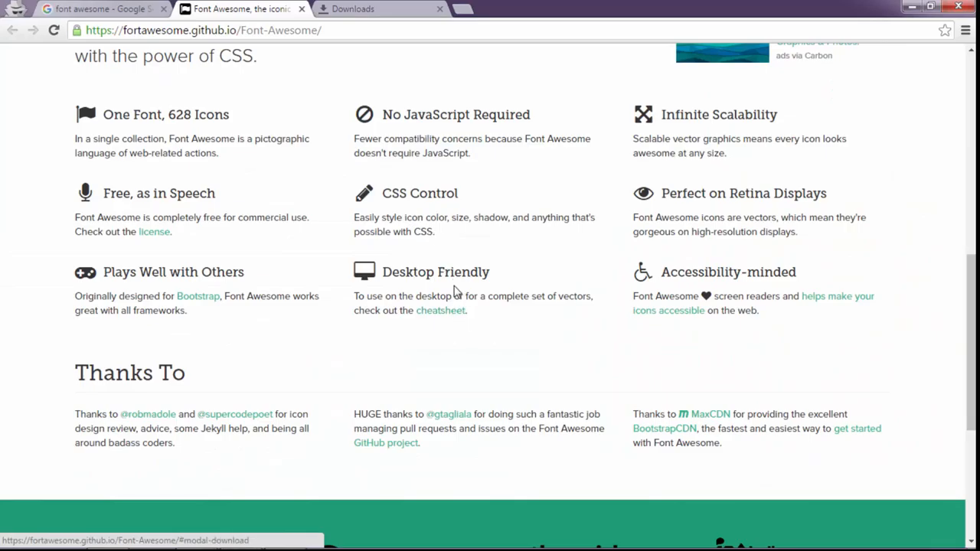
pyautogui.moveTo(440, 310)
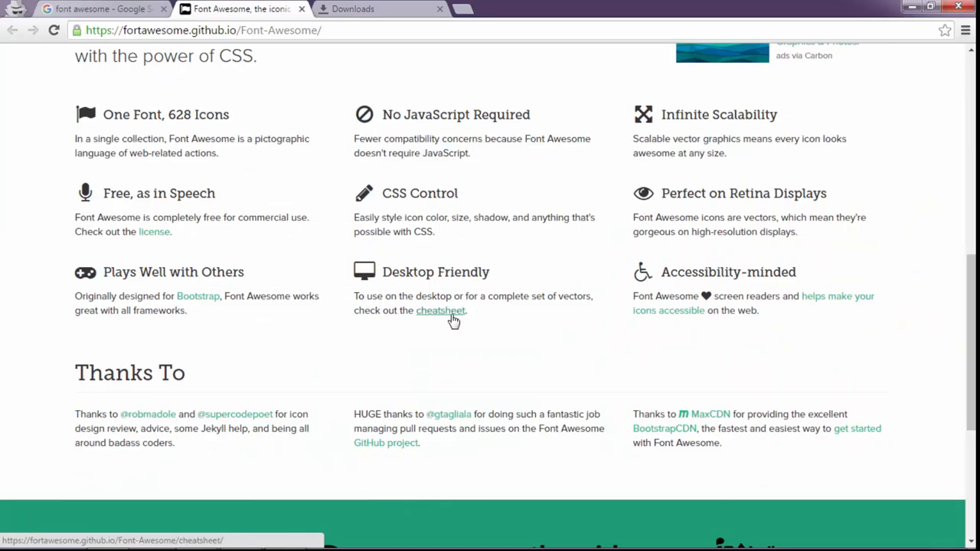
pyautogui.click(440, 310)
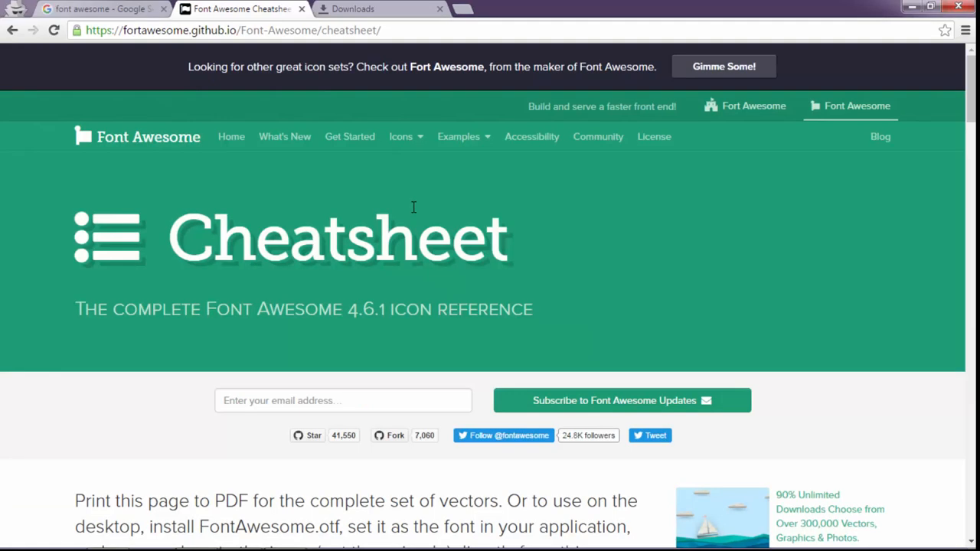
pyautogui.scroll(-3)
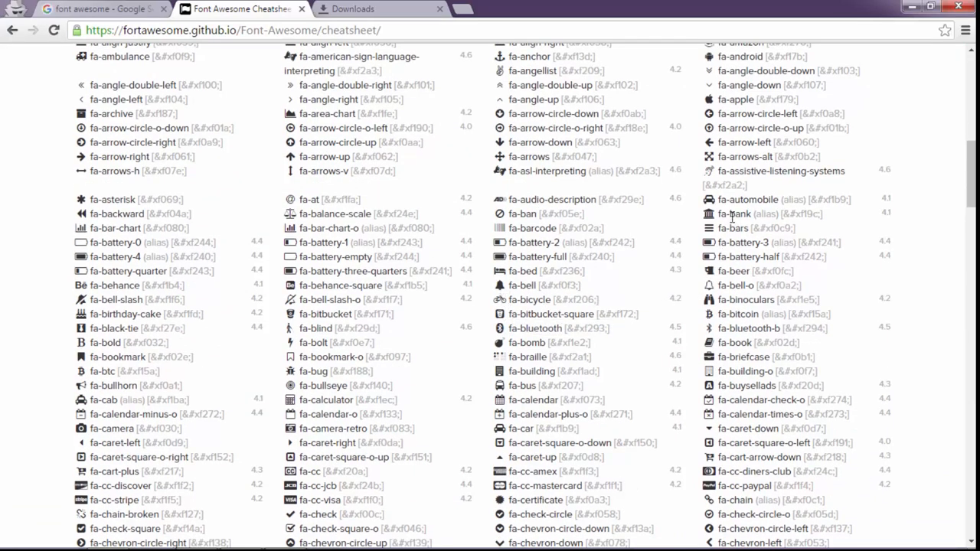
pyautogui.scroll(3)
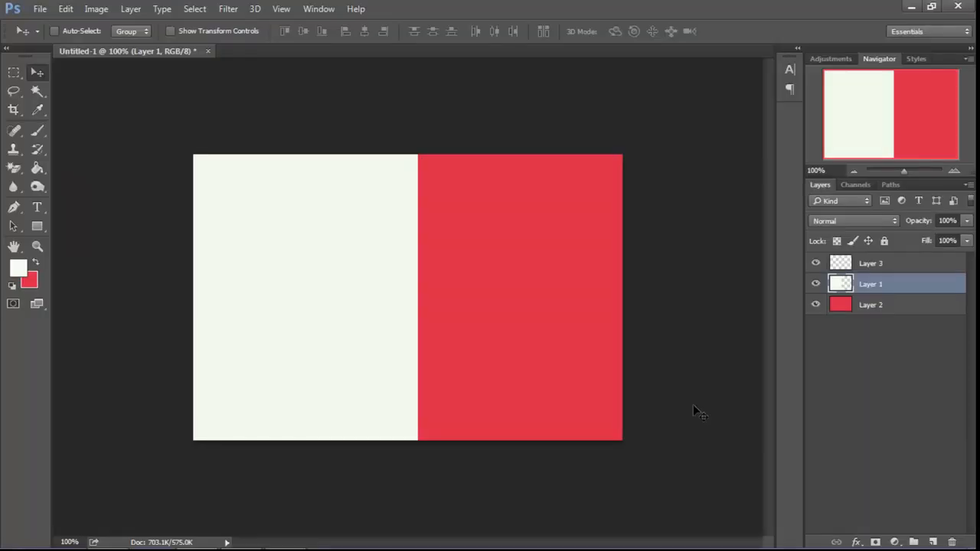
pyautogui.moveTo(884, 268)
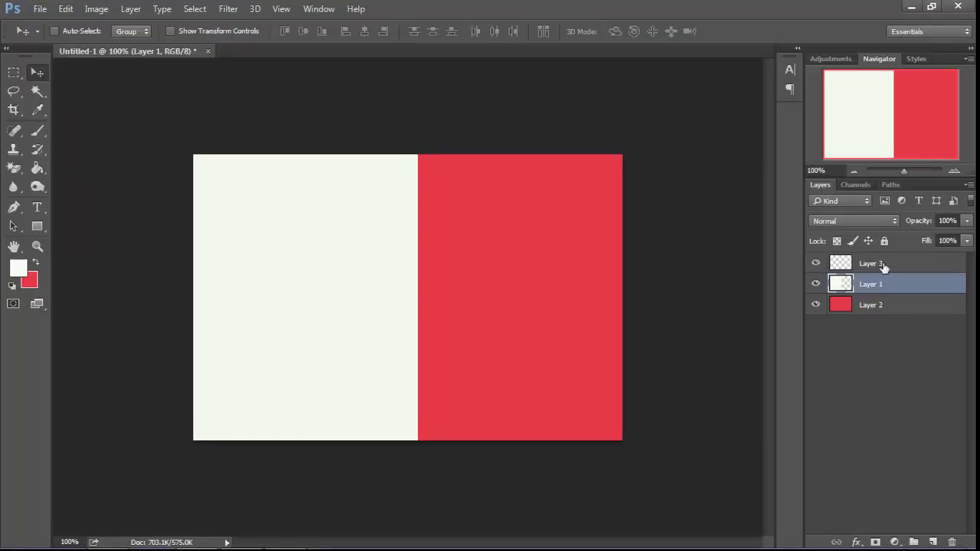
# Step: Start a text entry on the canvas above Layer 3 for the Android glyph
pyautogui.click(870, 262)
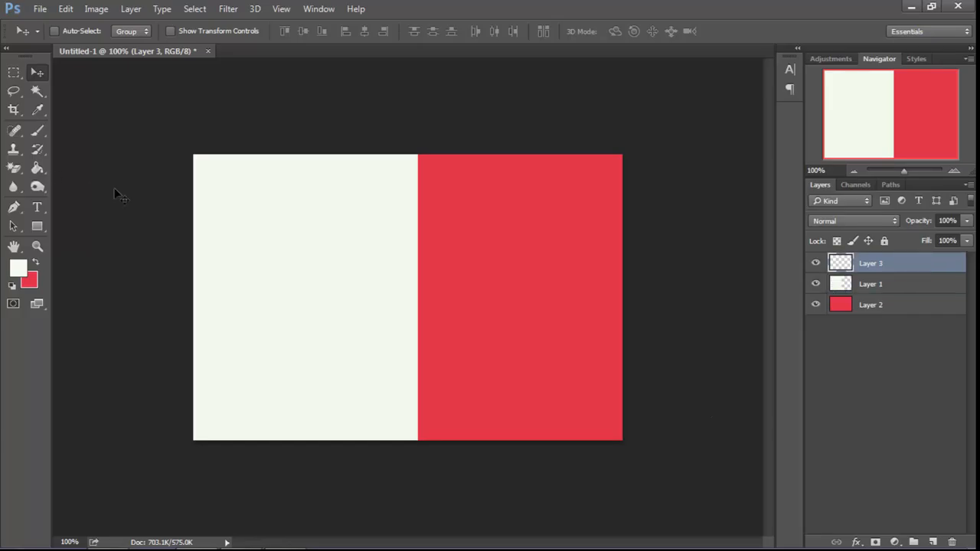
pyautogui.click(37, 207)
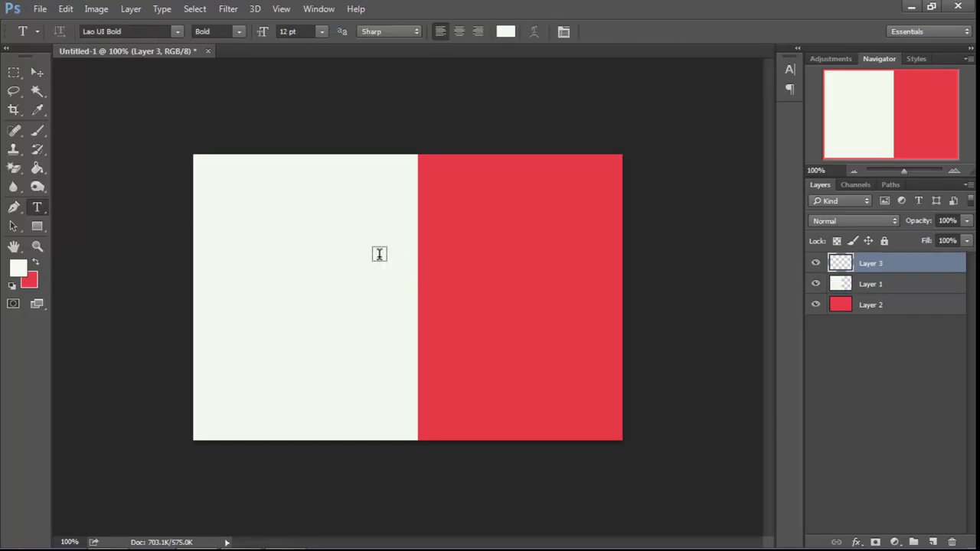
pyautogui.click(488, 271)
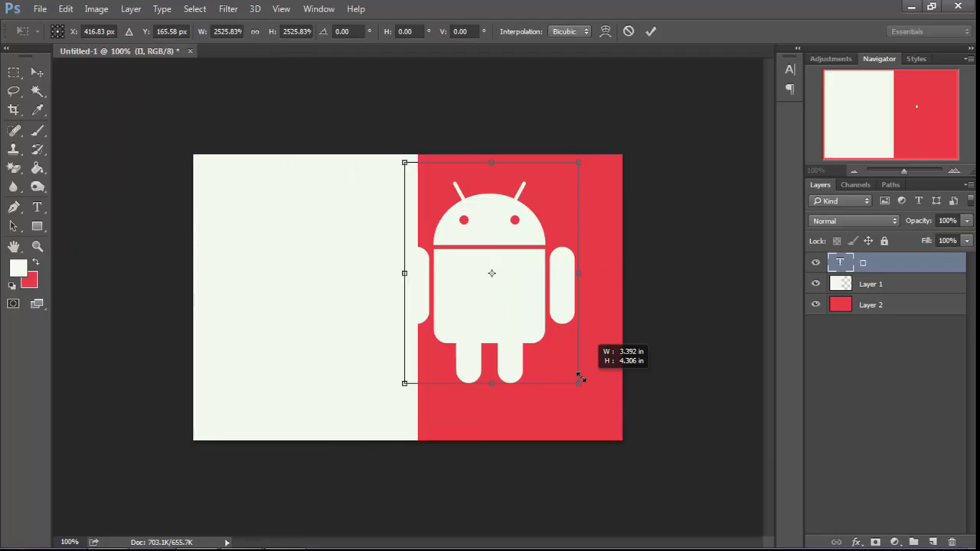
# Step: Shrink the Android icon, centre it on the red half, and commit
pyautogui.moveTo(580, 382); pyautogui.dragTo(540, 337)
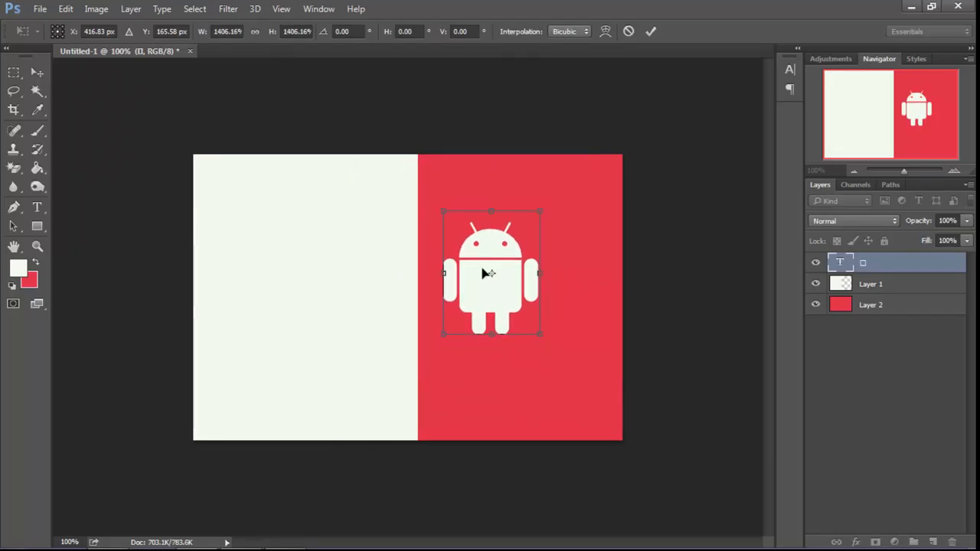
pyautogui.moveTo(490, 274); pyautogui.dragTo(528, 297)
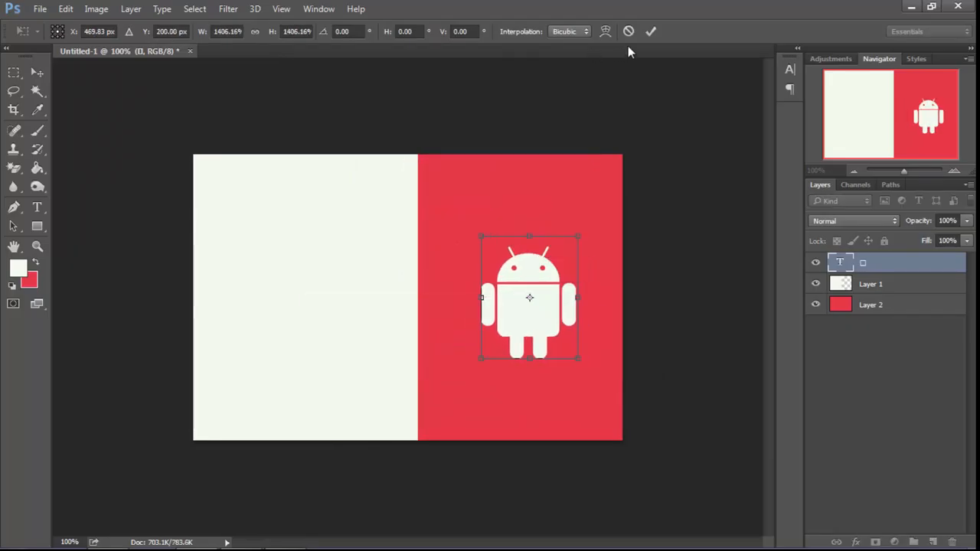
pyautogui.click(650, 31)
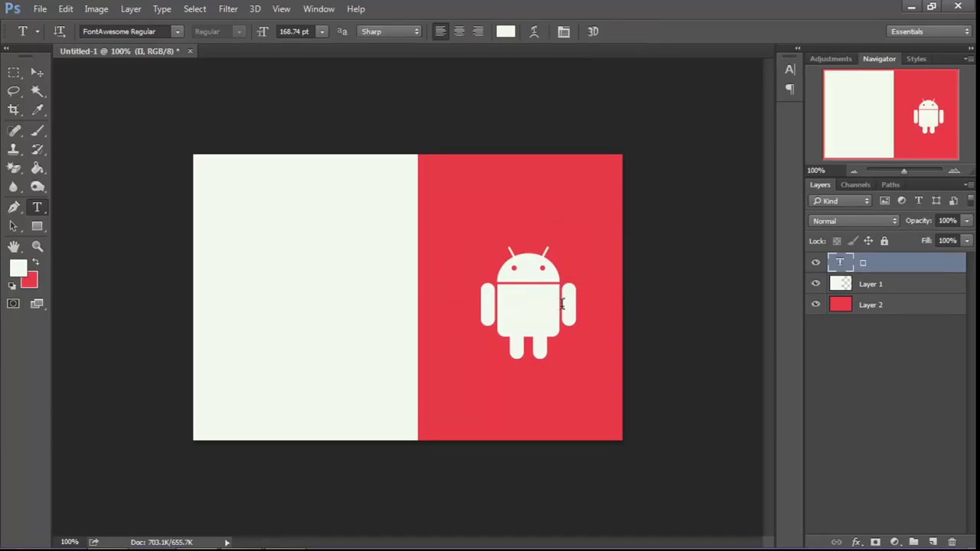
pyautogui.moveTo(566, 325)
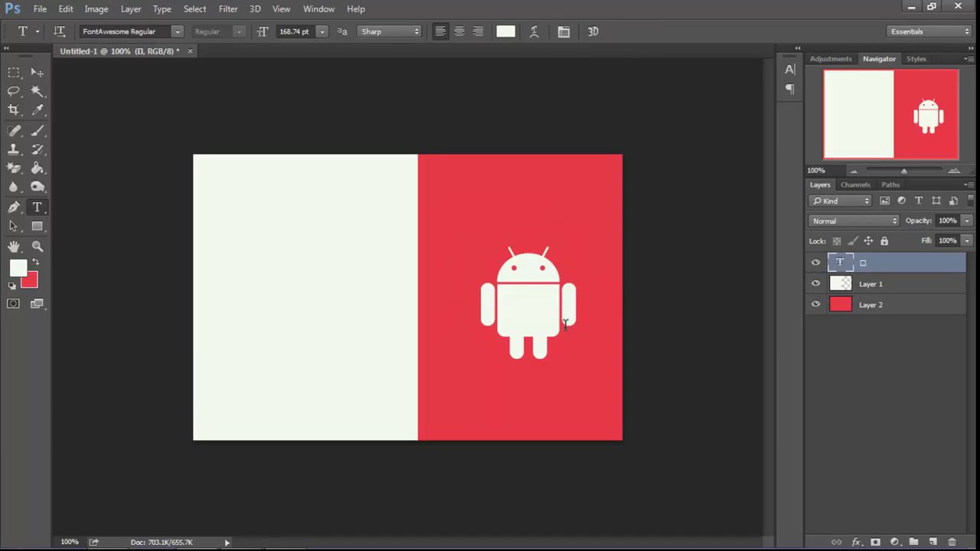
# Step: Start a new text layer with red as the active colour
pyautogui.click(38, 262)
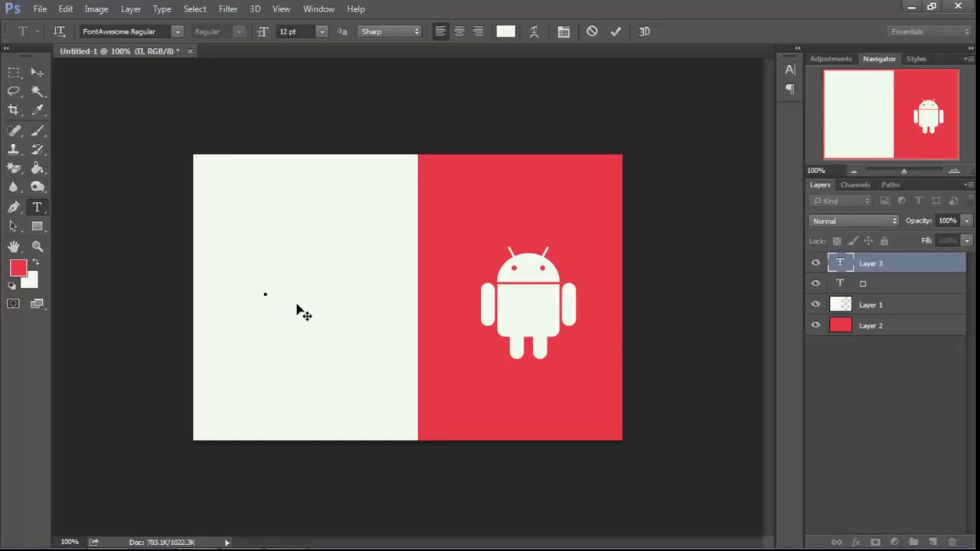
# Step: Set the text colour to the sampled red for the Apple icon
pyautogui.click(505, 31)
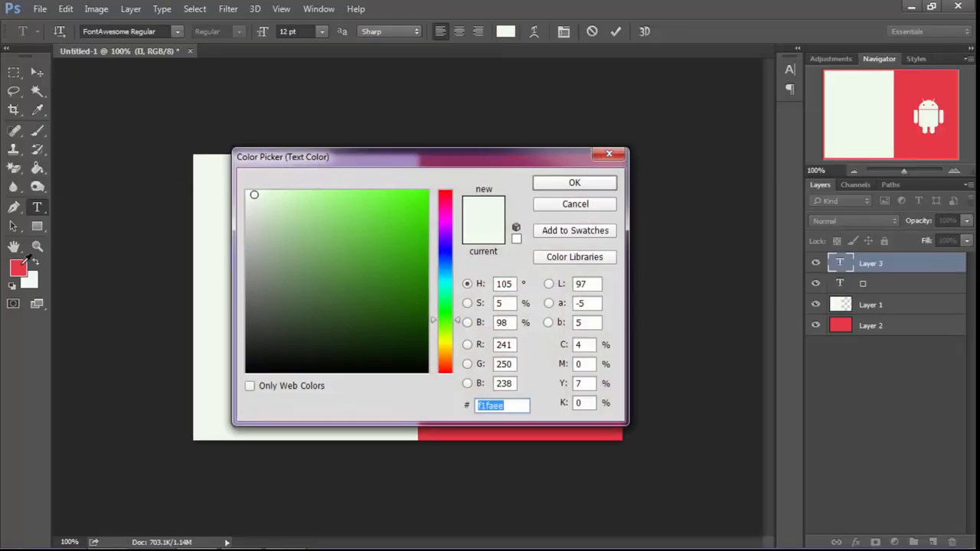
pyautogui.click(574, 182)
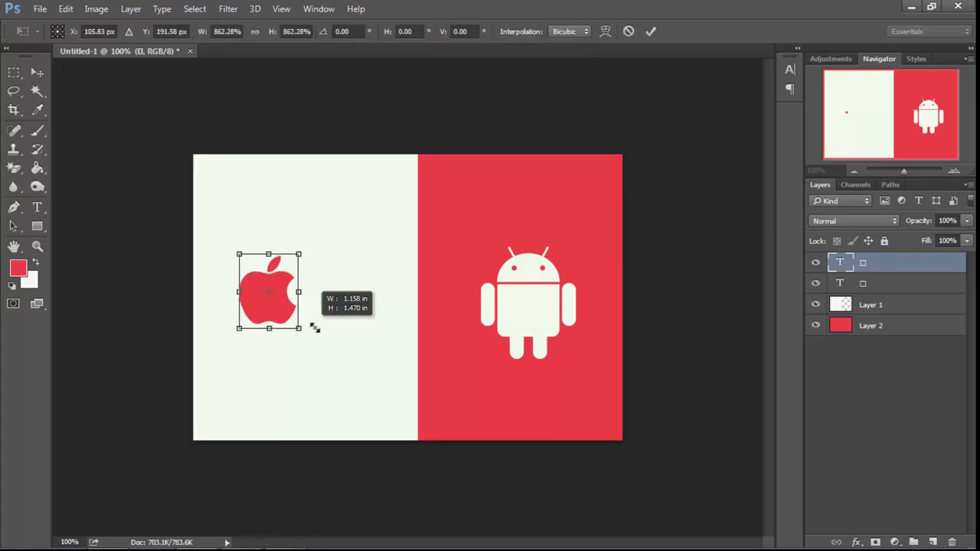
# Step: Enlarge the red Apple icon, commit it, and drag it toward the cream half's middle
pyautogui.moveTo(300, 331); pyautogui.dragTo(315, 350)
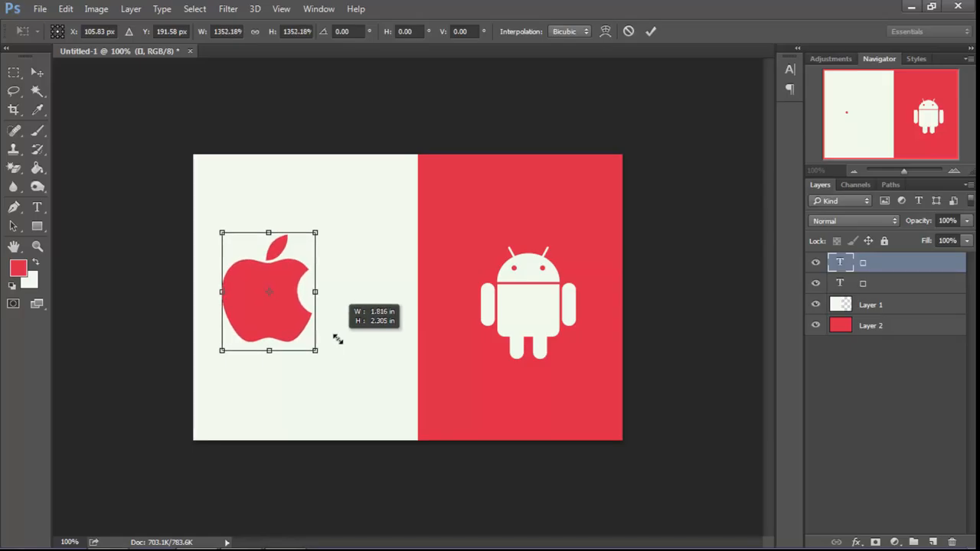
pyautogui.click(651, 31)
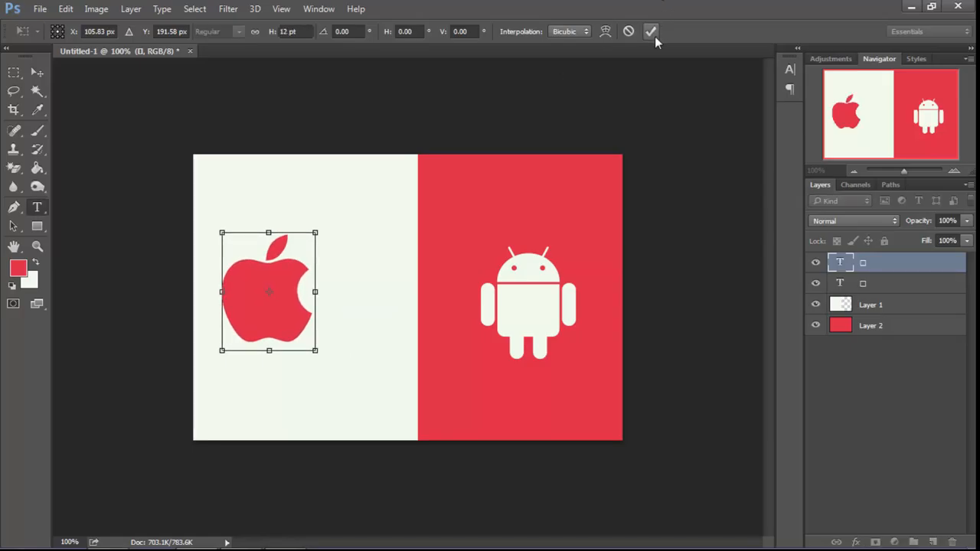
pyautogui.click(651, 32)
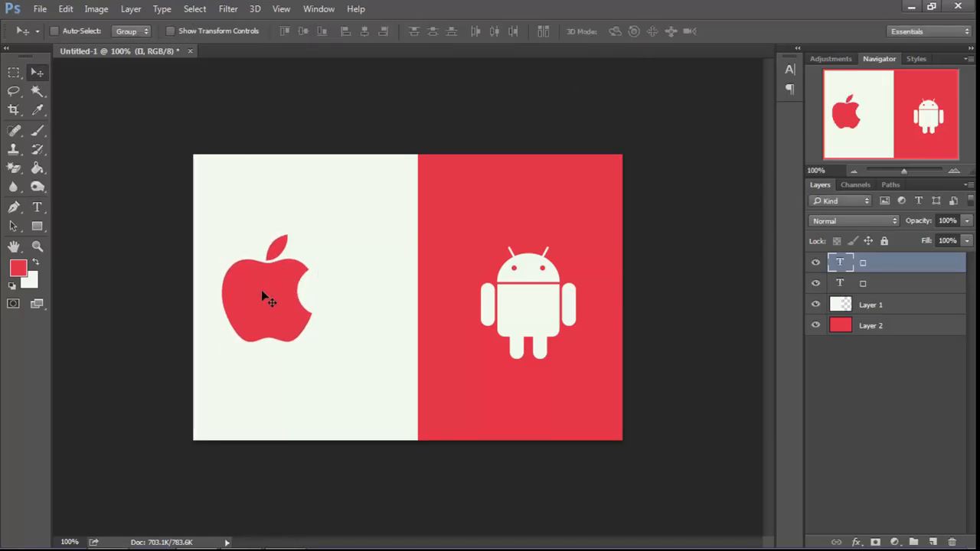
pyautogui.moveTo(268, 299); pyautogui.dragTo(295, 306)
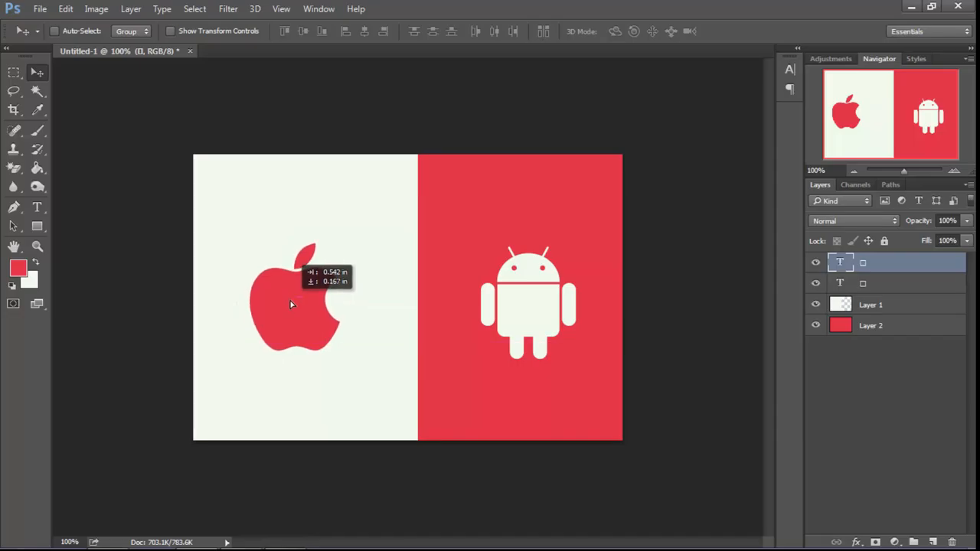